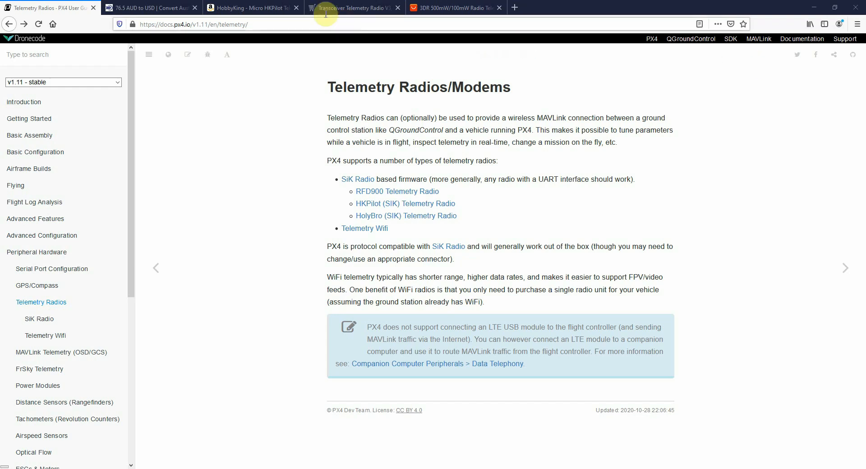
Check the Holybro 100mW 433MHz radio variant, then reach the RFD900 Telemetry Radio page via SiK Radio.
left_click(353, 7)
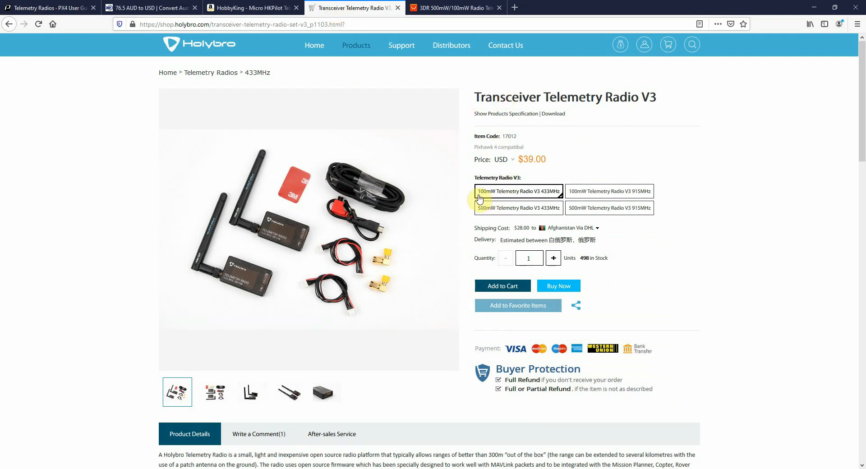
left_click(518, 191)
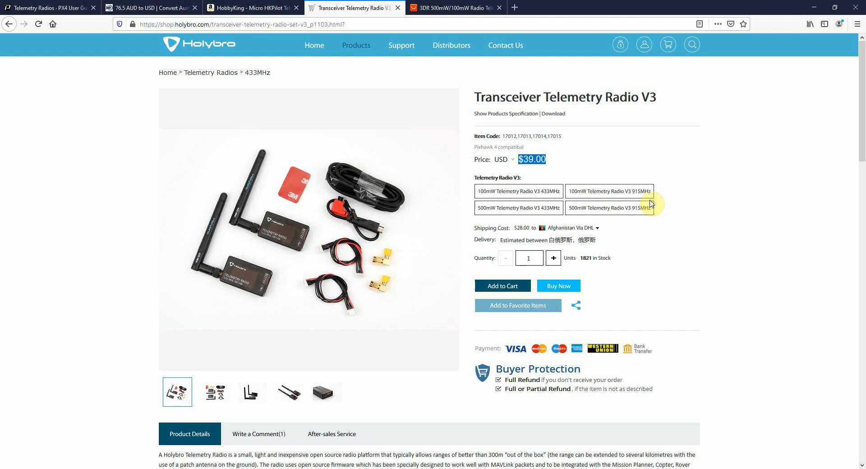
mouse_move(64, 10)
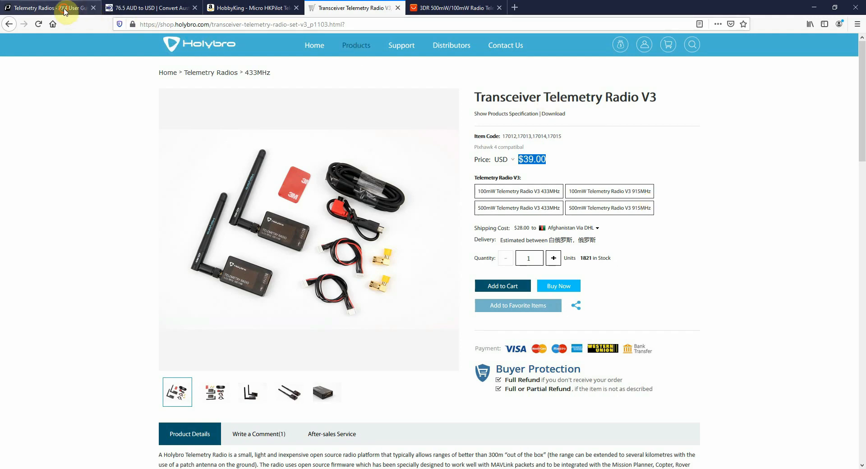
left_click(47, 7)
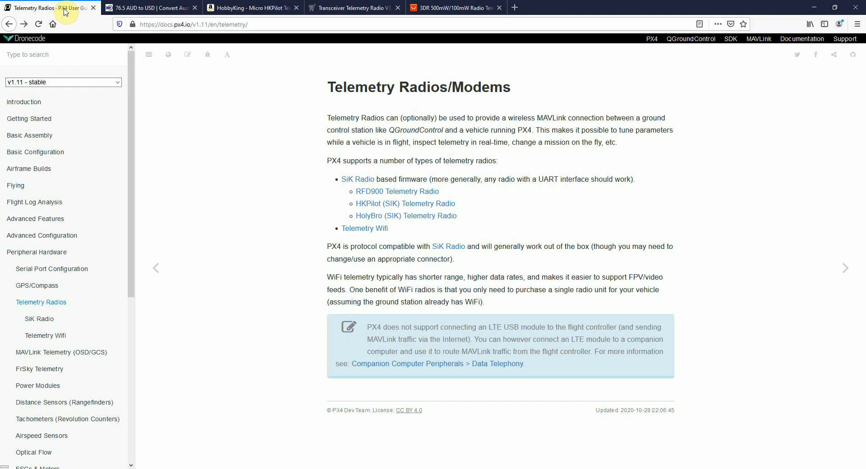
mouse_move(354, 174)
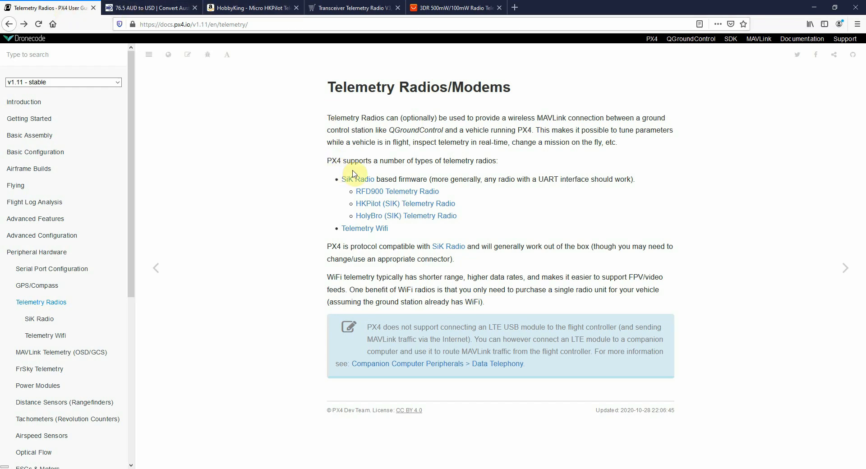
left_click(358, 178)
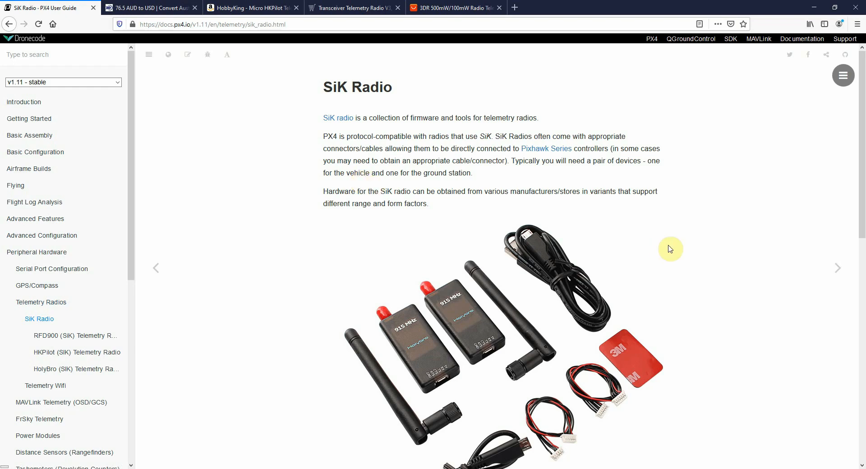
scroll("down", 3)
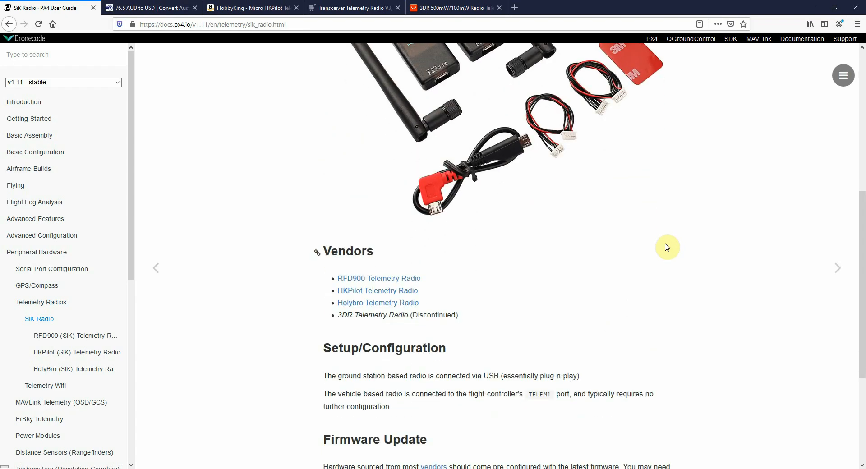
mouse_move(378, 279)
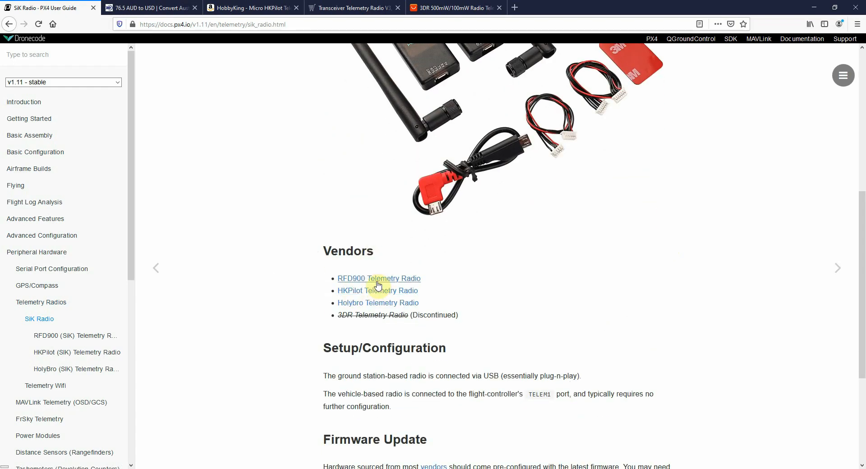
left_click(378, 279)
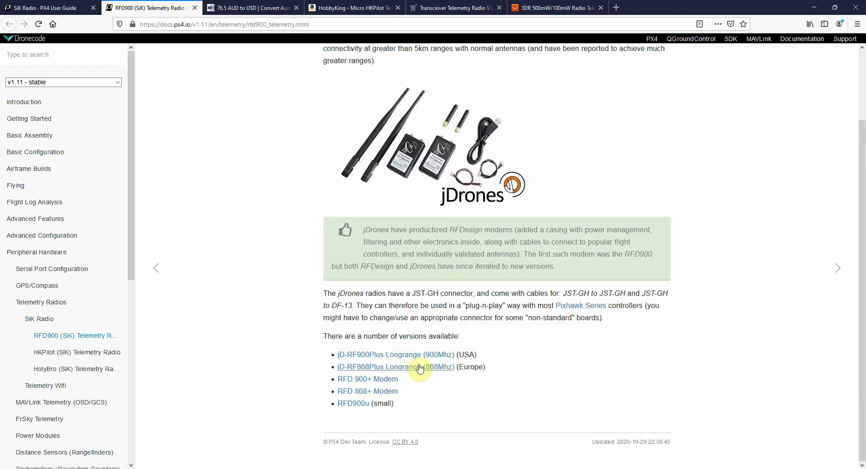
Open the jDrones jD-RF868Plus, RFD 868+ Modem and RFD900u store pages in new tabs.
right_click(419, 367)
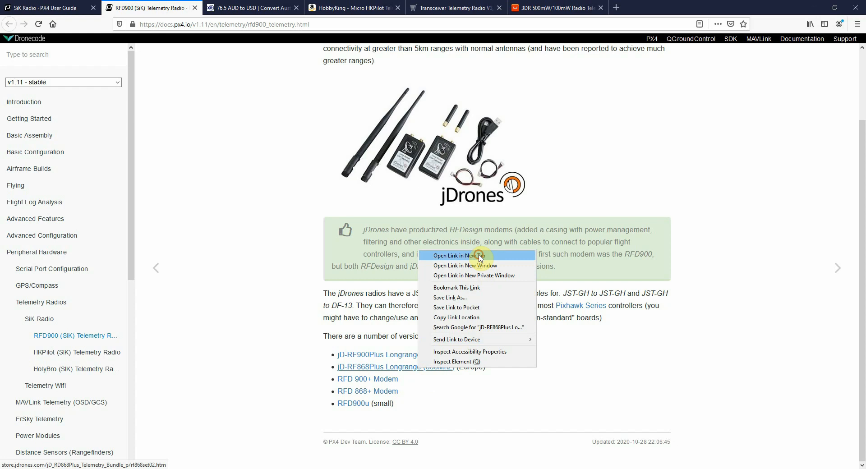
left_click(458, 256)
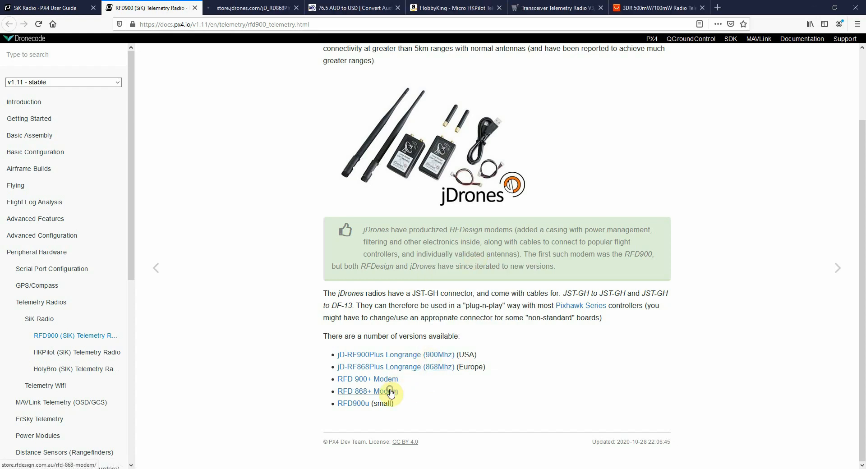
left_click(367, 390)
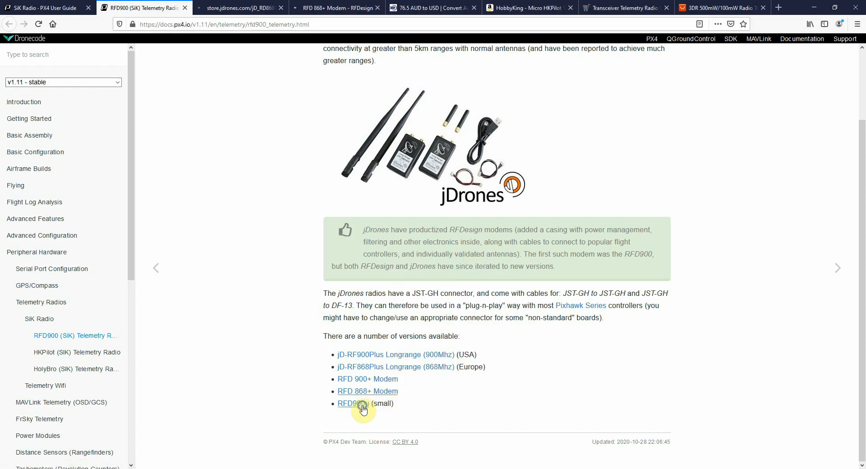
left_click(363, 404)
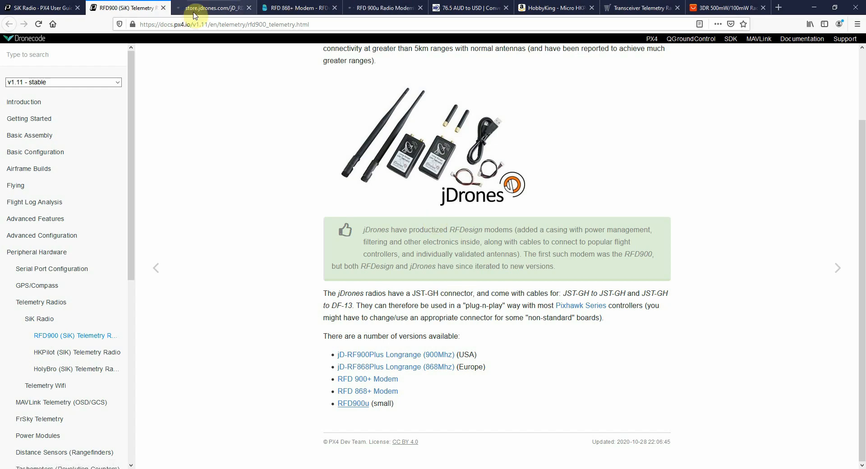
Compare jDrones and RFDesign radio prices, see AUD 76.50 as about USD 59.04, and return to the SiK Radio vendor list.
left_click(213, 8)
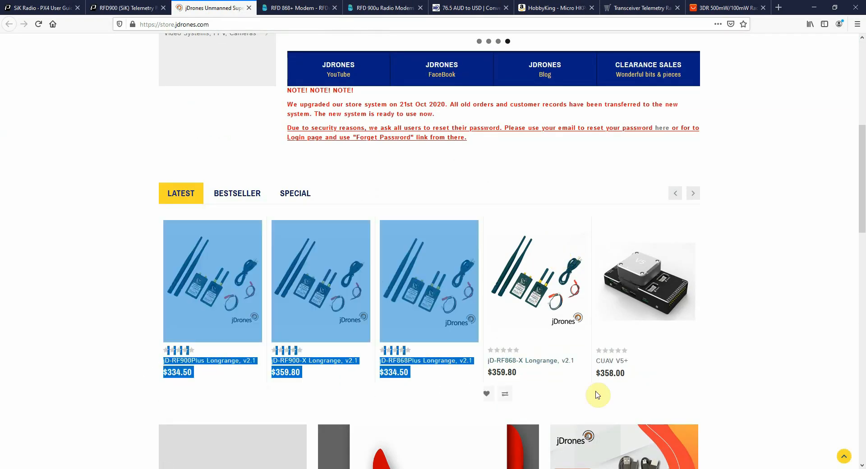
left_click(299, 8)
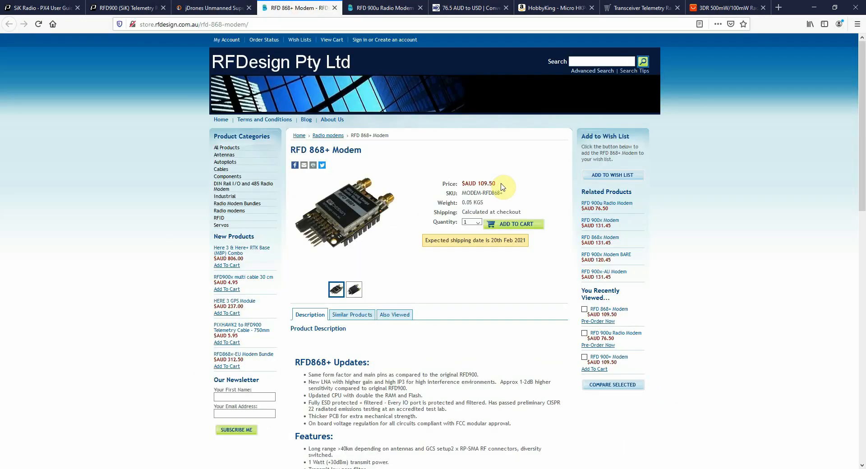
left_click(383, 7)
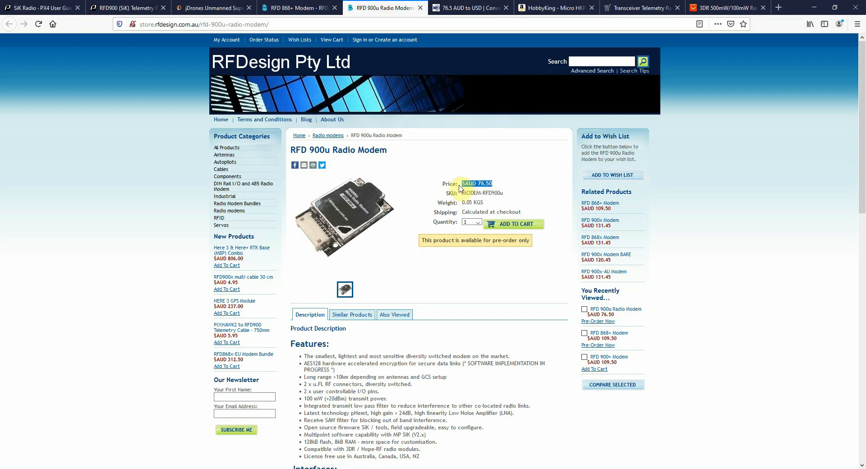
left_click(466, 7)
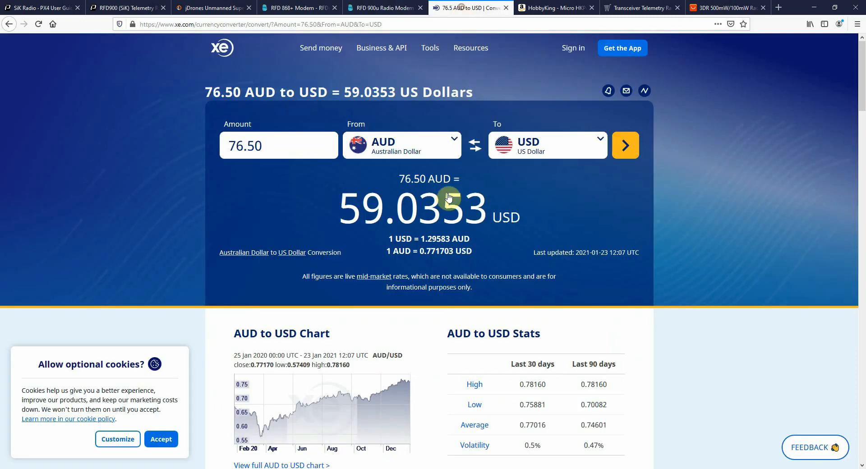
left_click(279, 145)
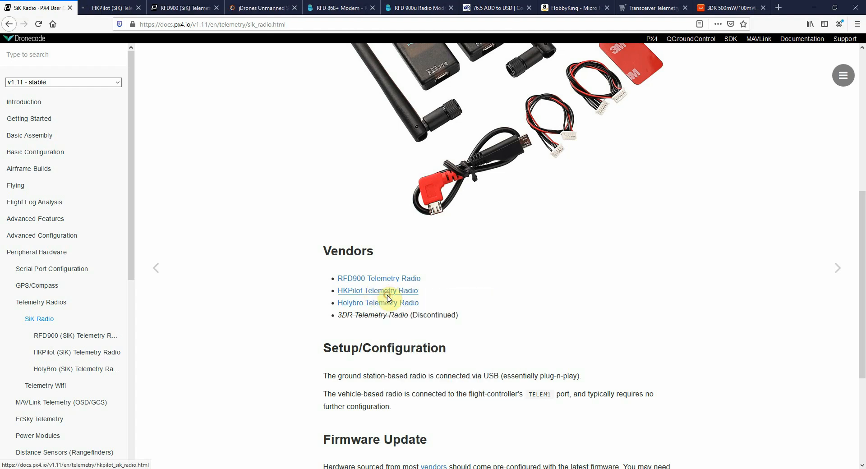
Open the HKPilot 433Mhz set on HobbyKing in a new tab and view the 915Mhz set's Amazon listing.
left_click(378, 290)
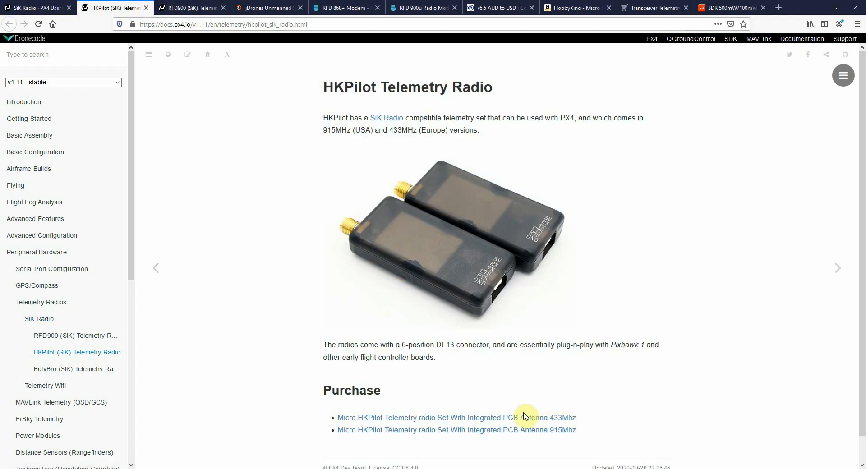
right_click(522, 416)
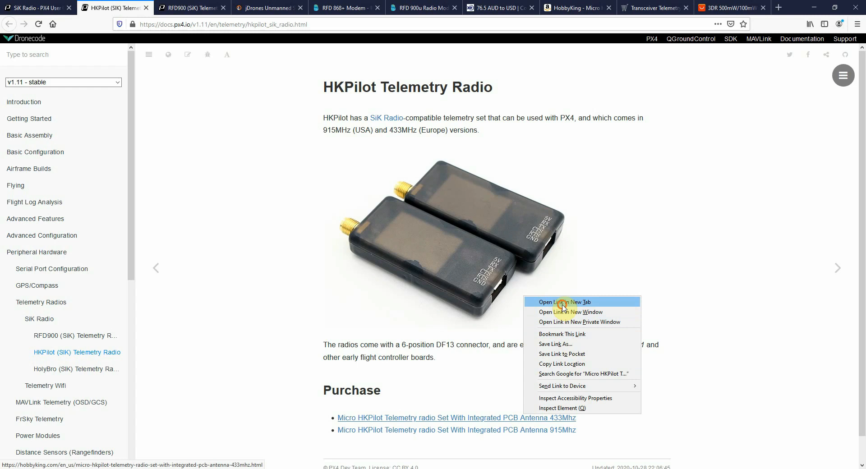
left_click(564, 301)
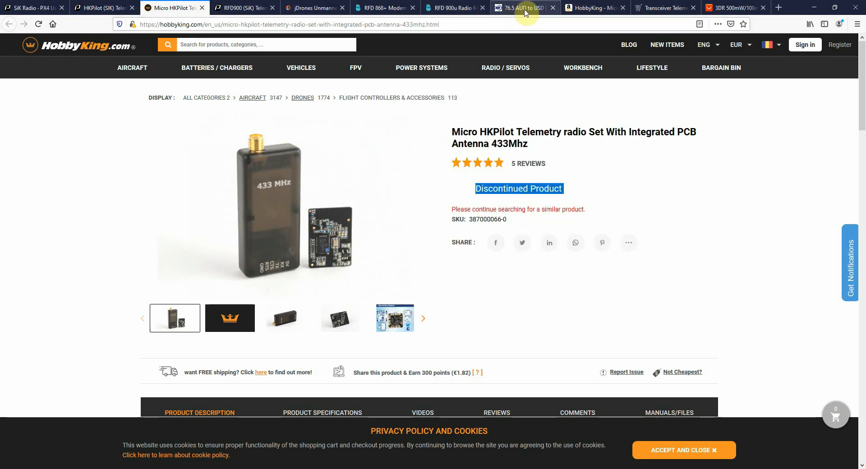
left_click(594, 9)
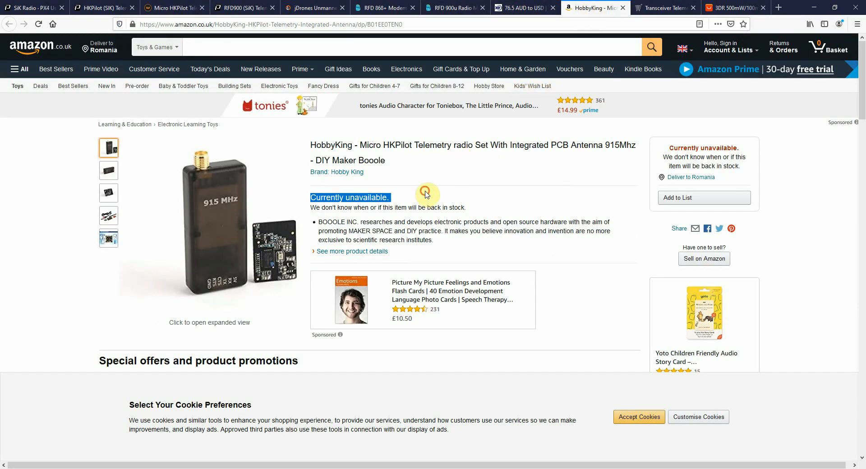
mouse_move(416, 205)
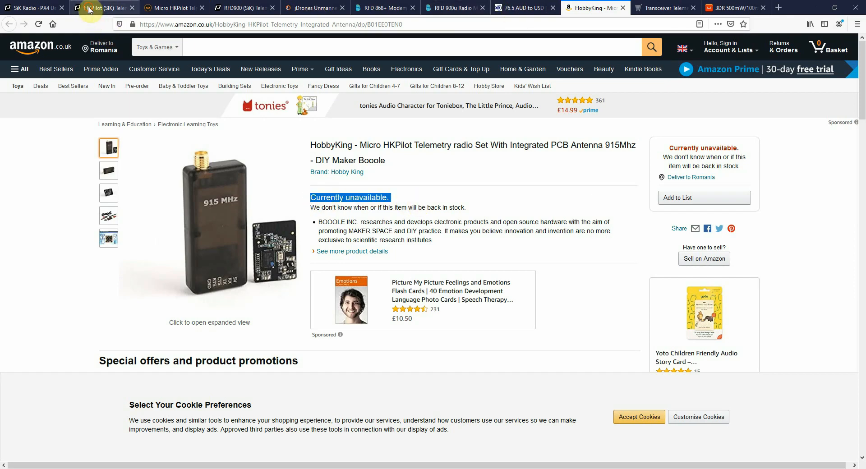
Open the Holybro telemetry radio guide and its micro radio set shop link in new tabs.
left_click(30, 8)
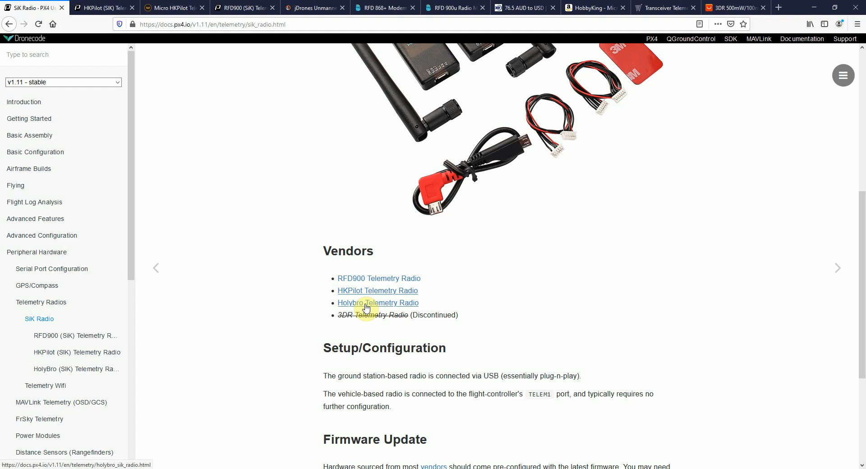
left_click(378, 303)
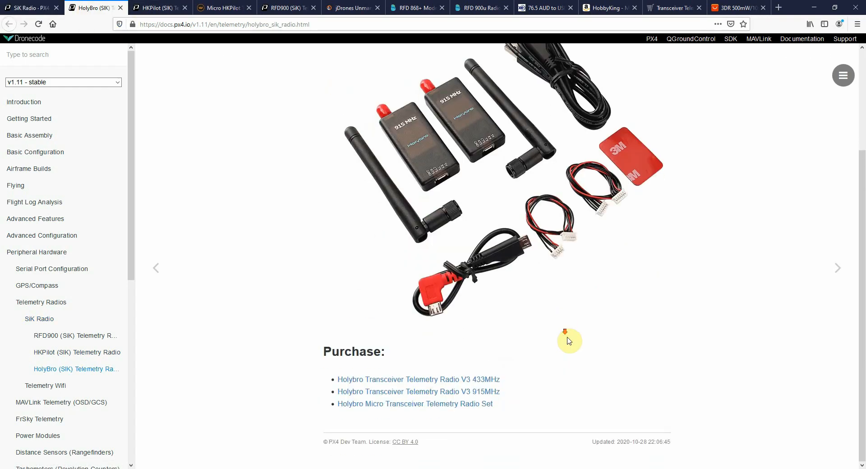
right_click(418, 380)
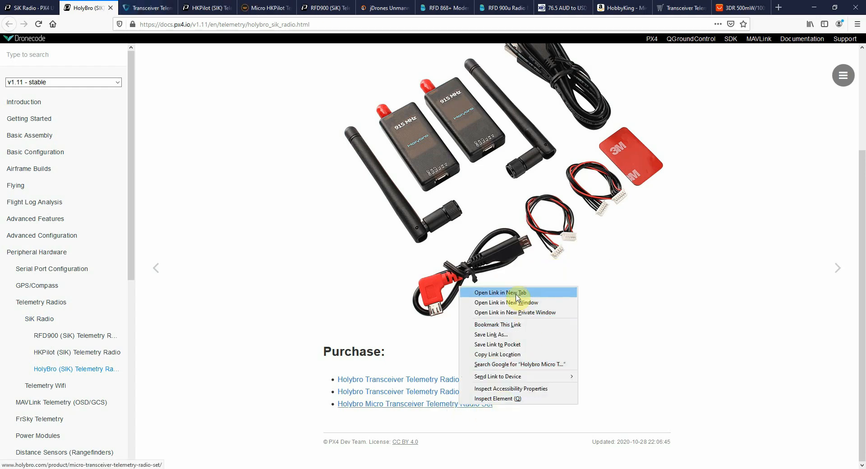
left_click(498, 292)
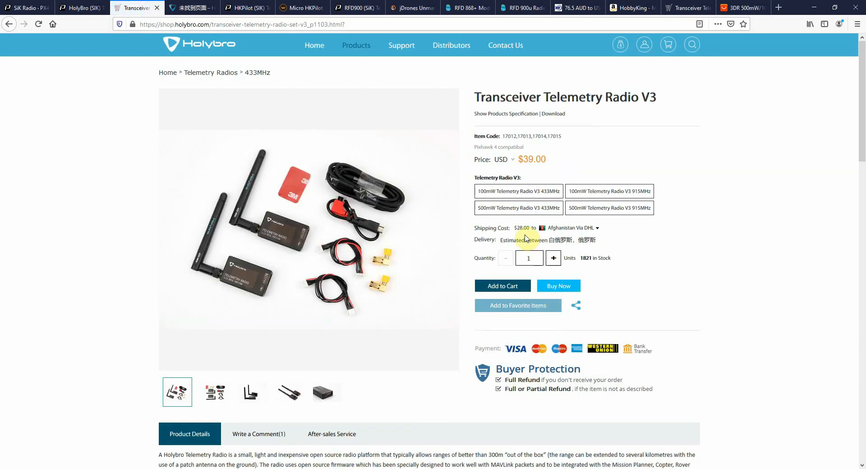
mouse_move(472, 223)
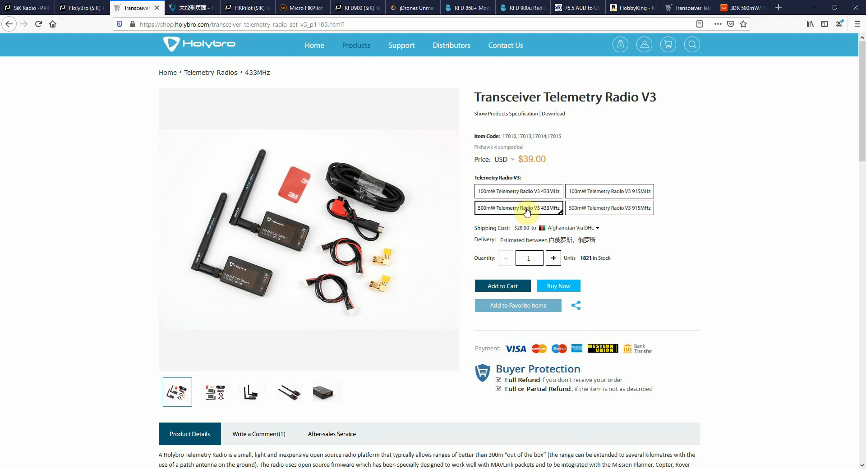
Select the 500mW 433MHz Telemetry Radio V3 showing $45.00, then return to the SiK Radio guide.
left_click(518, 208)
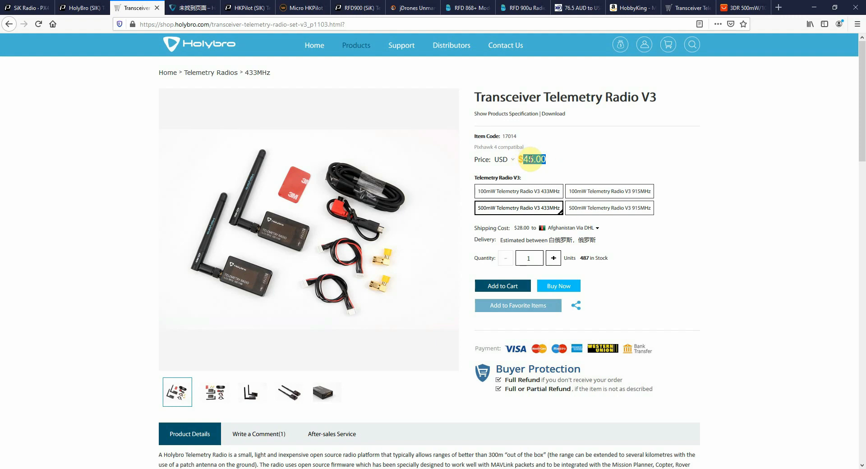
double_click(533, 159)
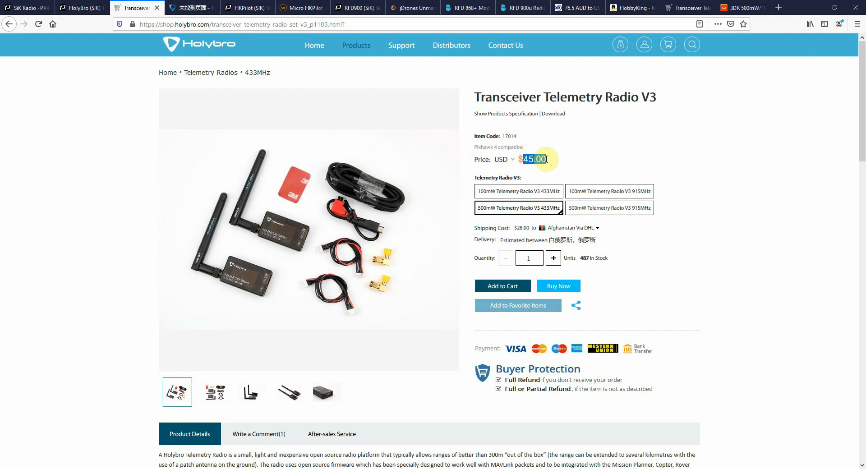
left_click(25, 8)
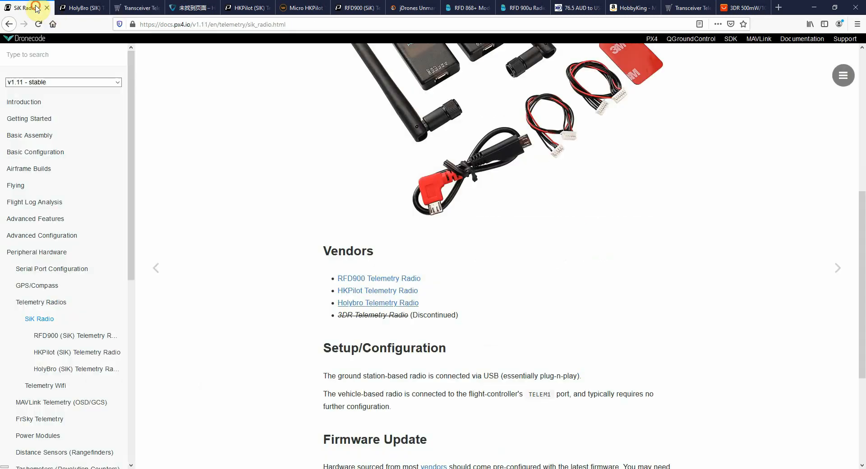
mouse_move(455, 358)
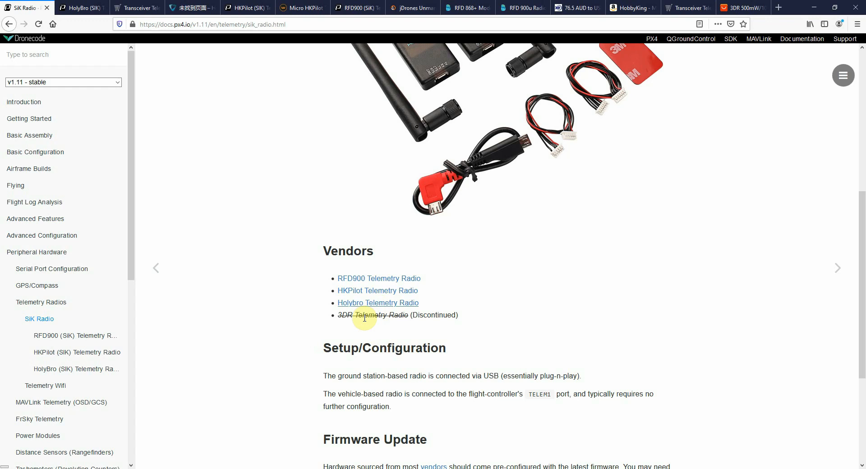
Highlight the discontinued 3DR radio entry and compare AliExpress 433MHz prices: $26.28 (500MW) vs $29.20 (1000MW).
left_click_drag(361, 315, 432, 315)
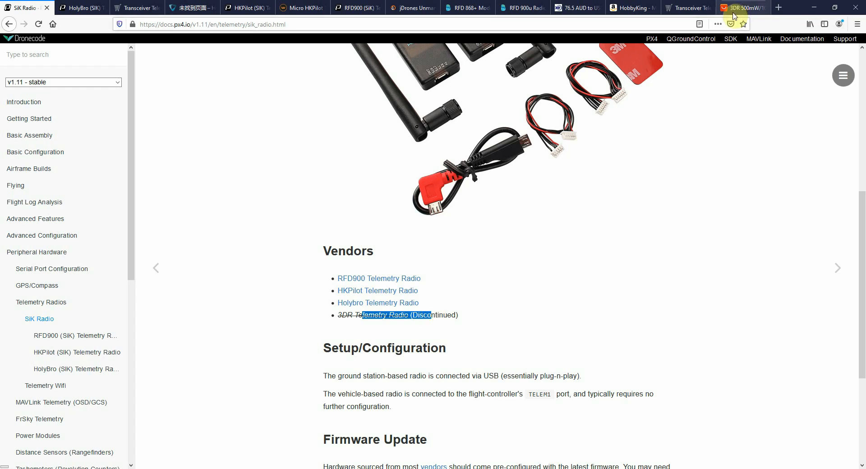
left_click(740, 7)
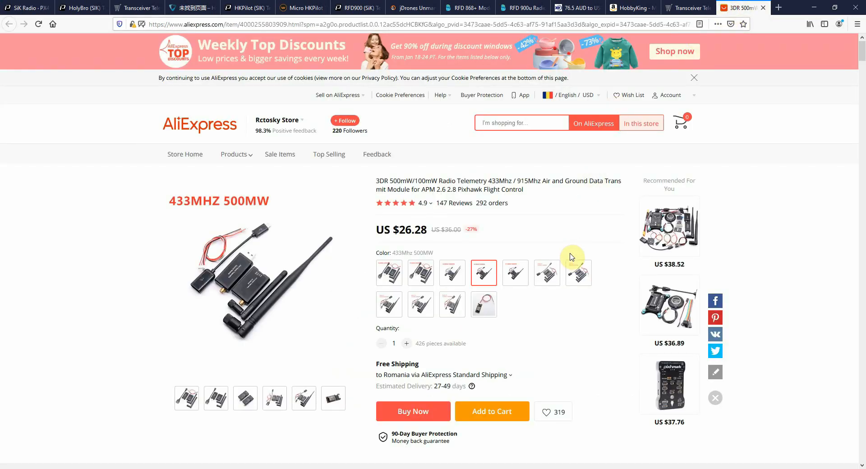
mouse_move(570, 247)
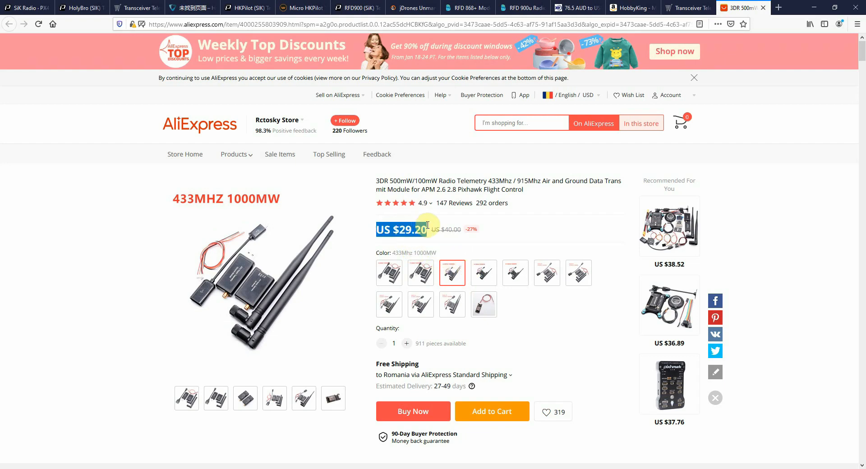
left_click(483, 273)
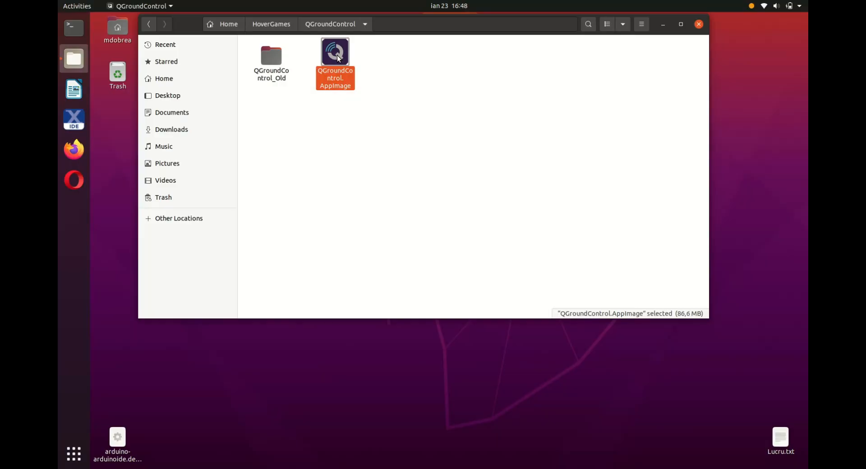
Launch QGroundControl.AppImage, confirm version v4.0.11 in Application Settings, and open the Firmware setup page.
double_click(335, 51)
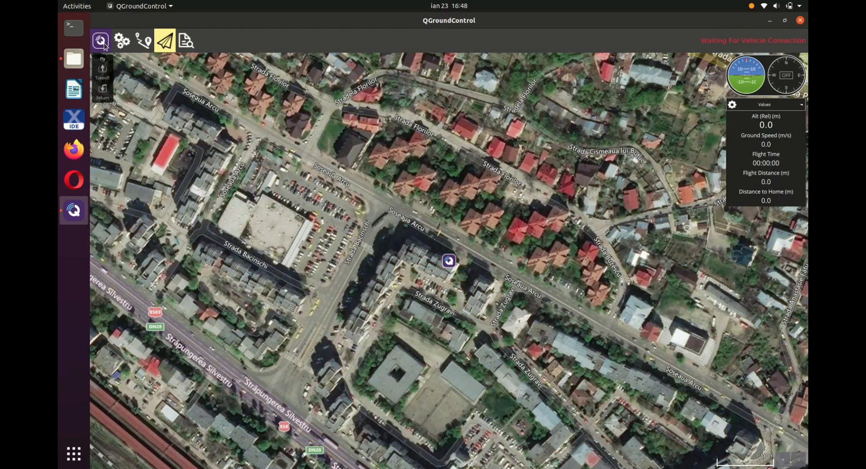
left_click(121, 40)
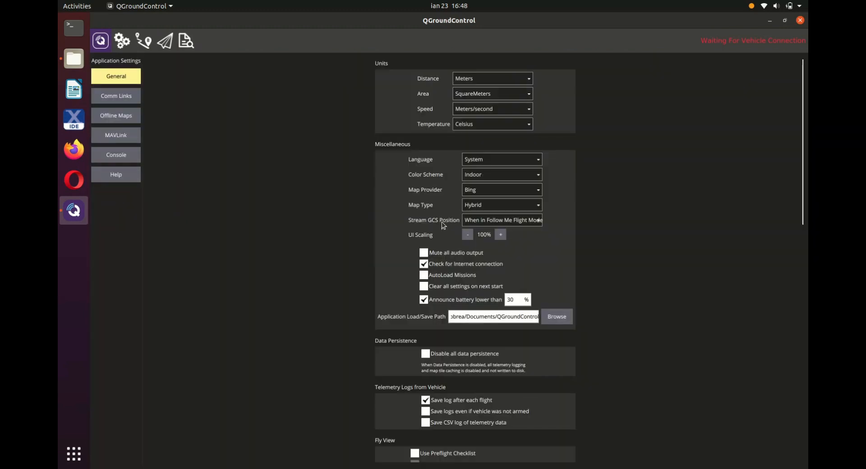
scroll("down", 3)
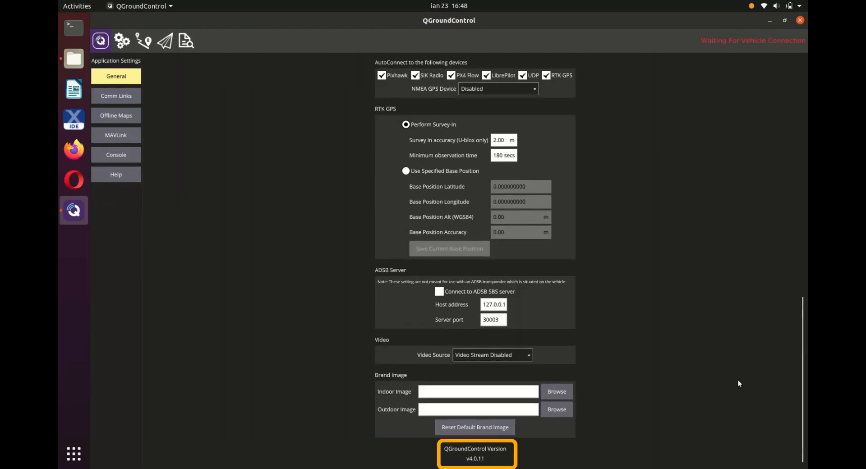
mouse_move(151, 92)
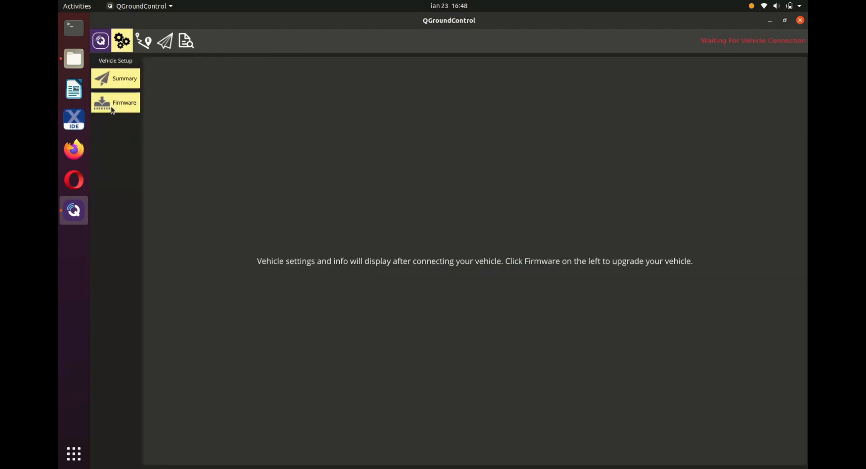
left_click(114, 103)
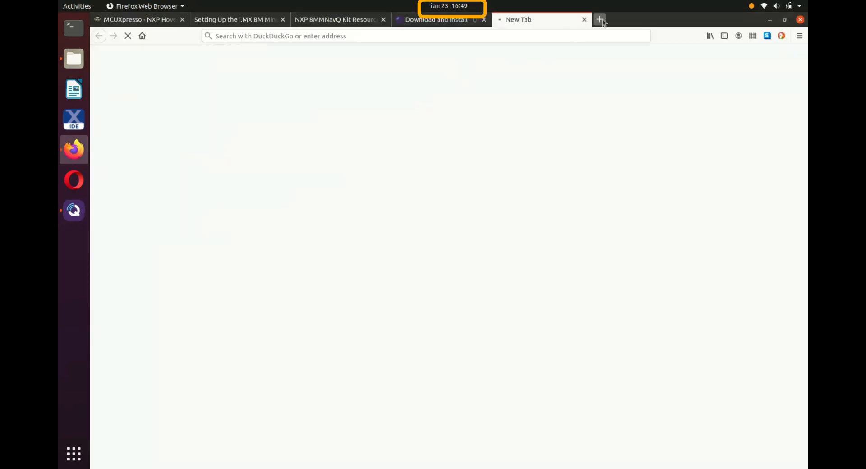
Search DuckDuckGo for 'USA' news and open the USA TODAY result.
type("USA")
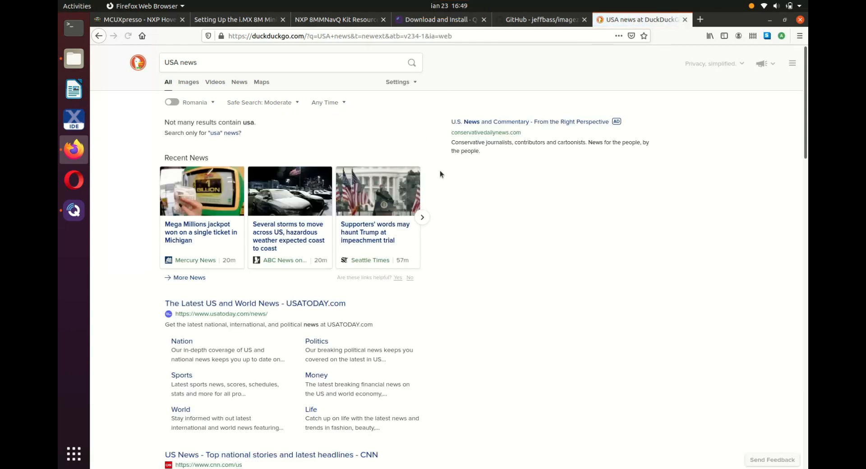
left_click(255, 303)
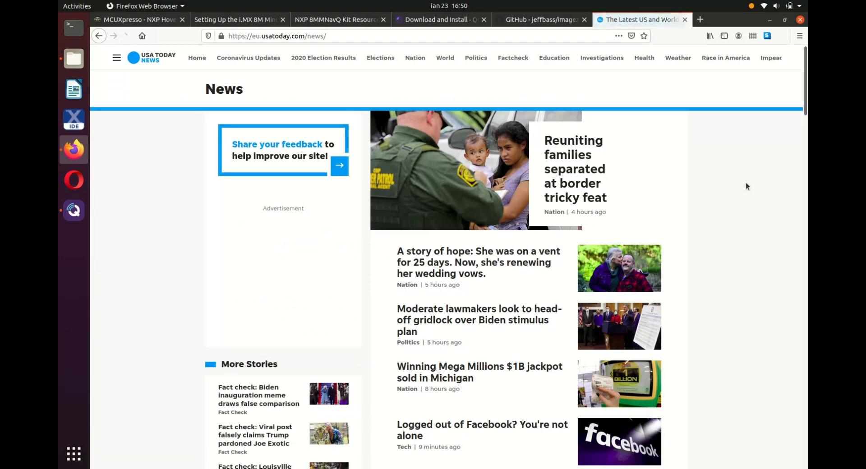
scroll("down", 3)
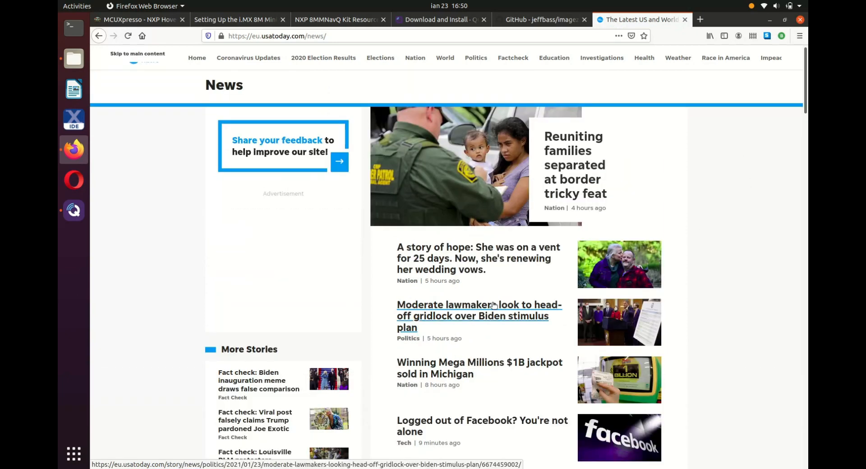
Open the USA TODAY fact check about the Biden inauguration meme and read down the article.
left_click(258, 380)
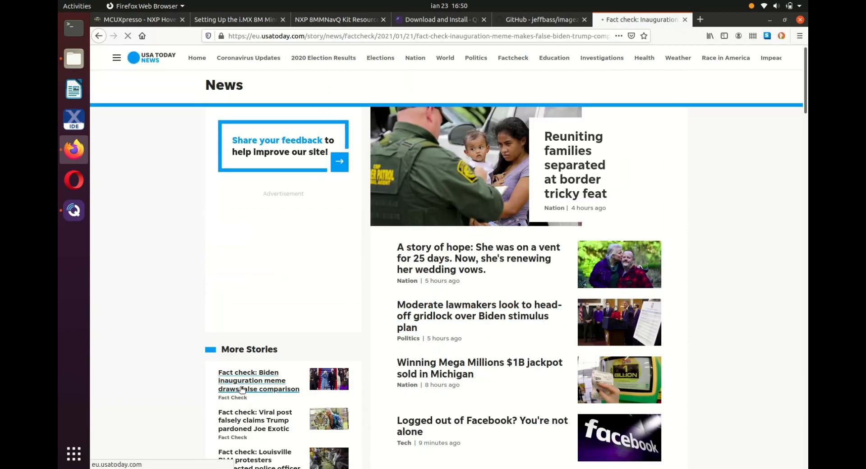
left_click(259, 381)
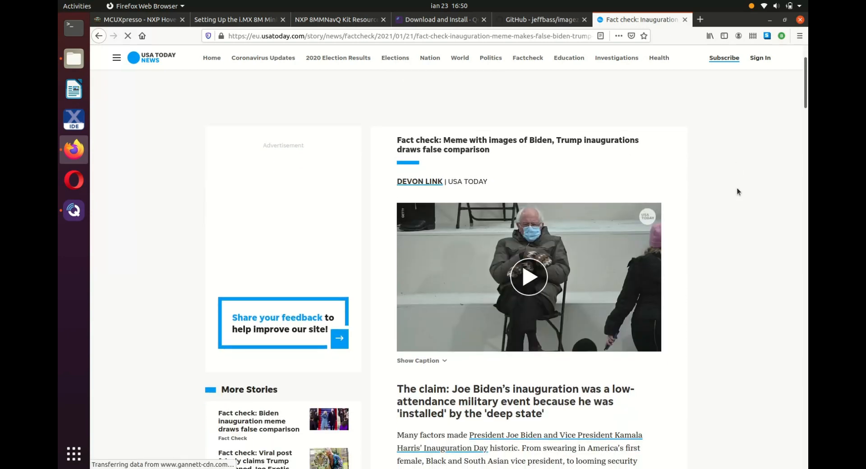
scroll("down", 3)
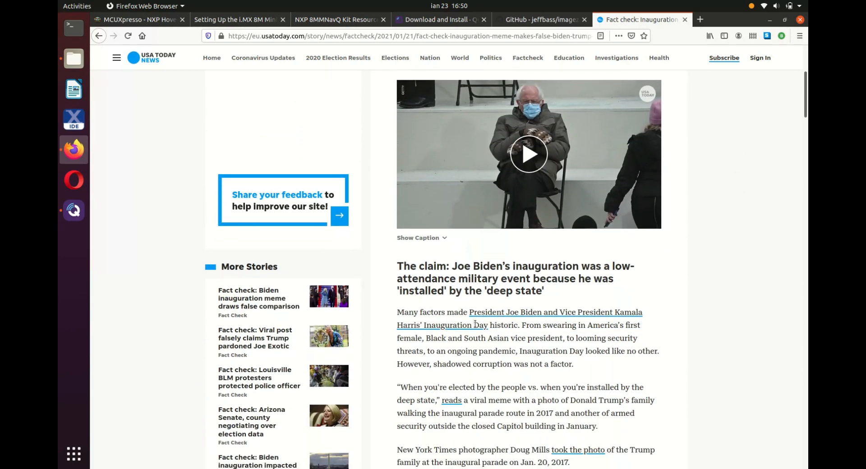